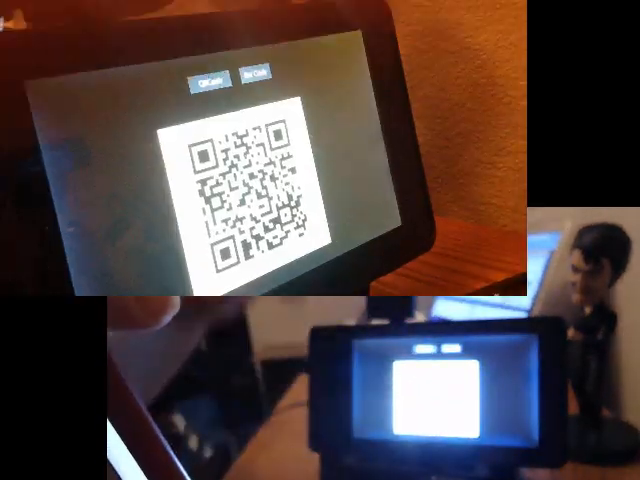
- Switch the tablet's displayed code from the QR code to a linear BarCode
click(256, 80)
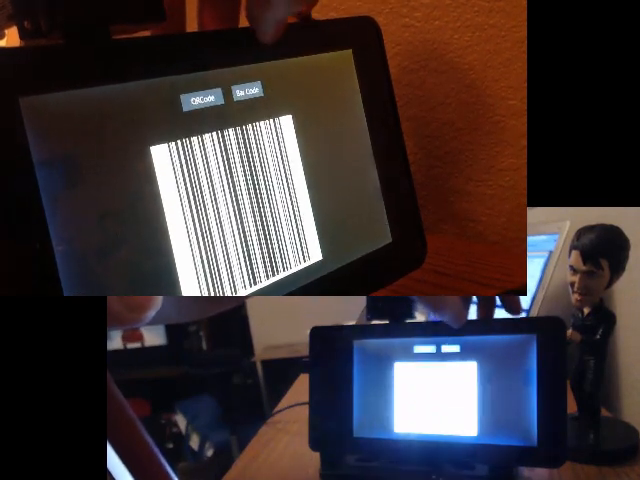